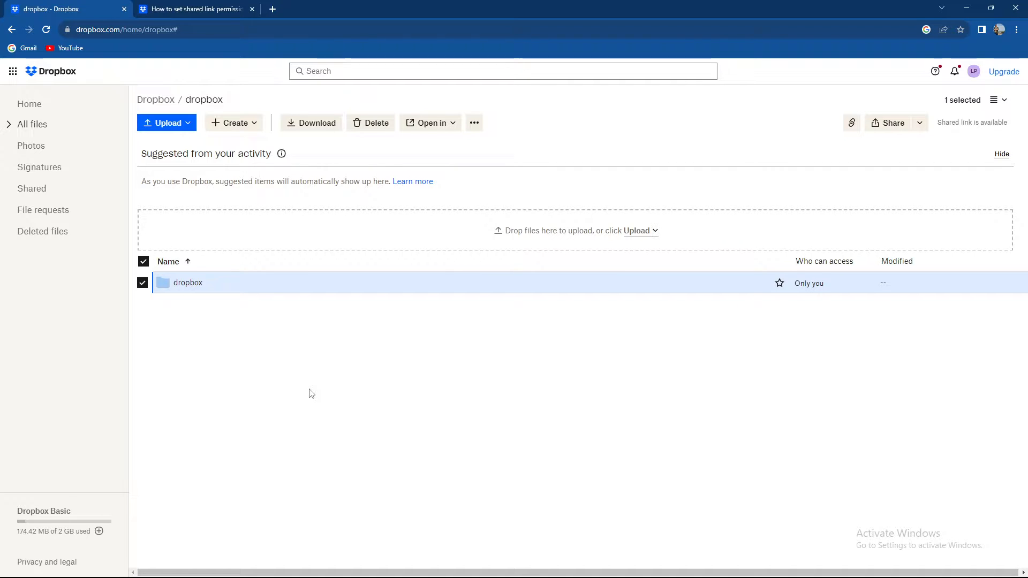
mouse_move(974, 71)
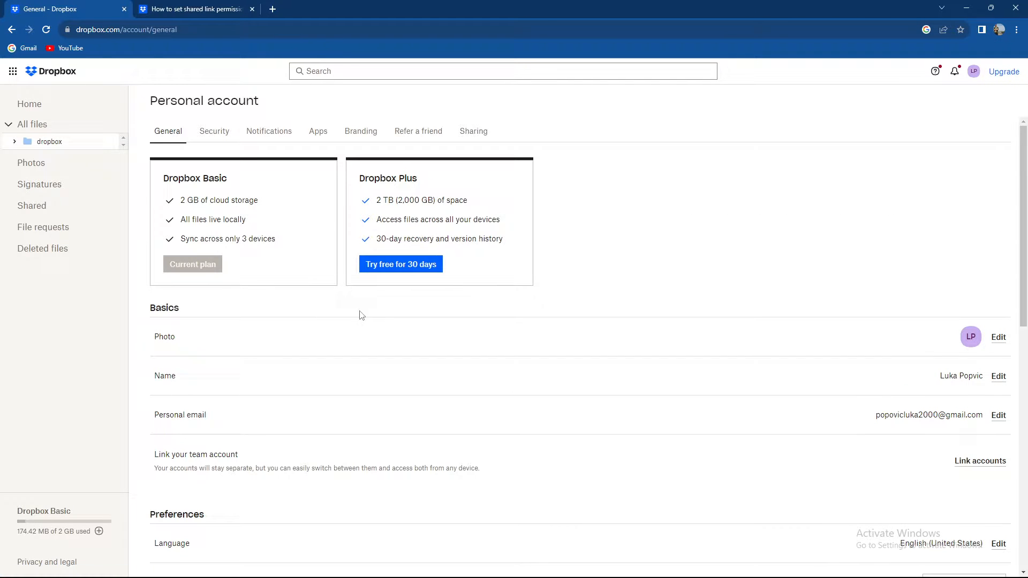
mouse_move(375, 216)
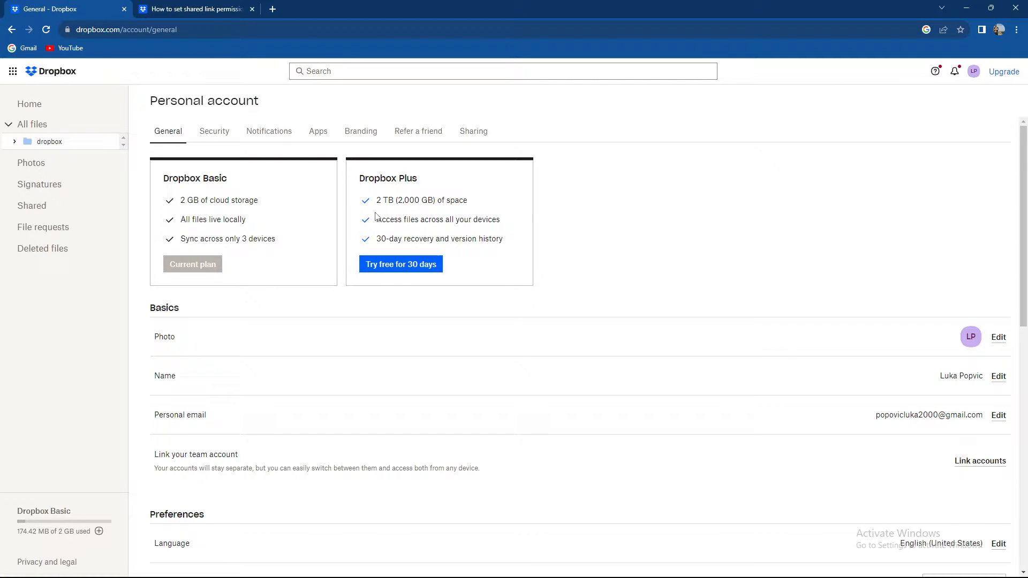
mouse_move(401, 267)
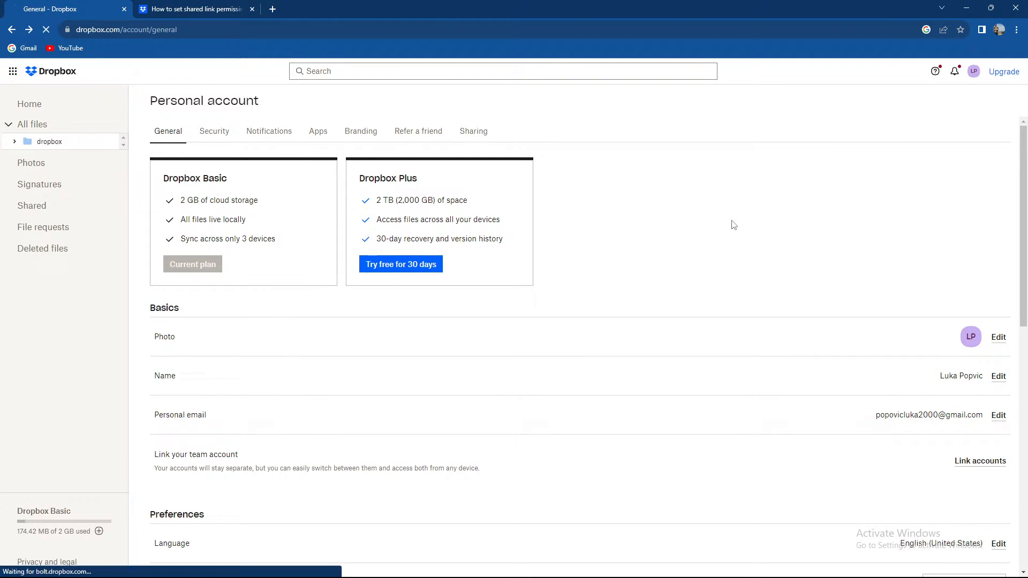
Step: Go back to the file listing and open sharing for the dropbox folder
left_click(49, 141)
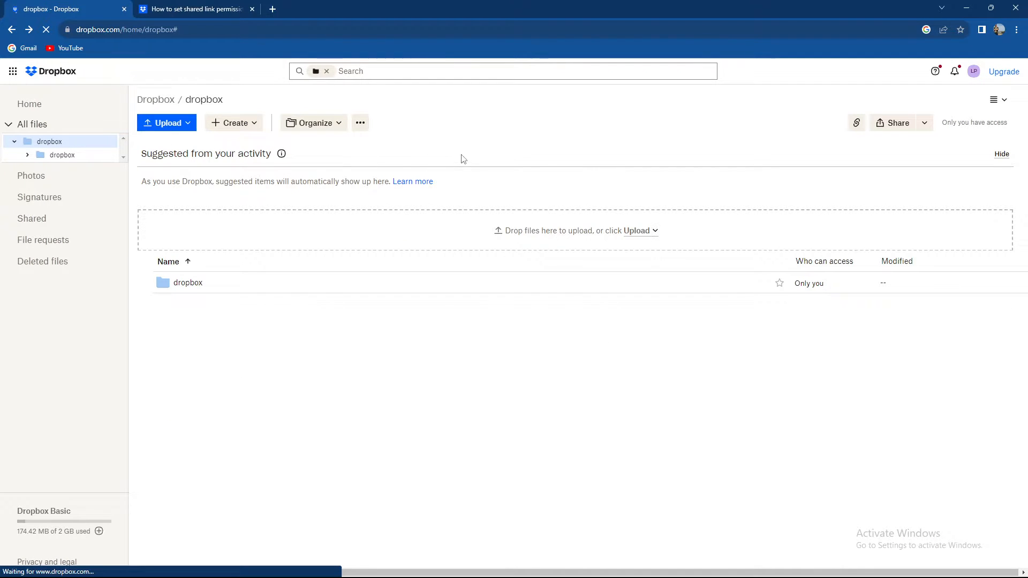
mouse_move(207, 288)
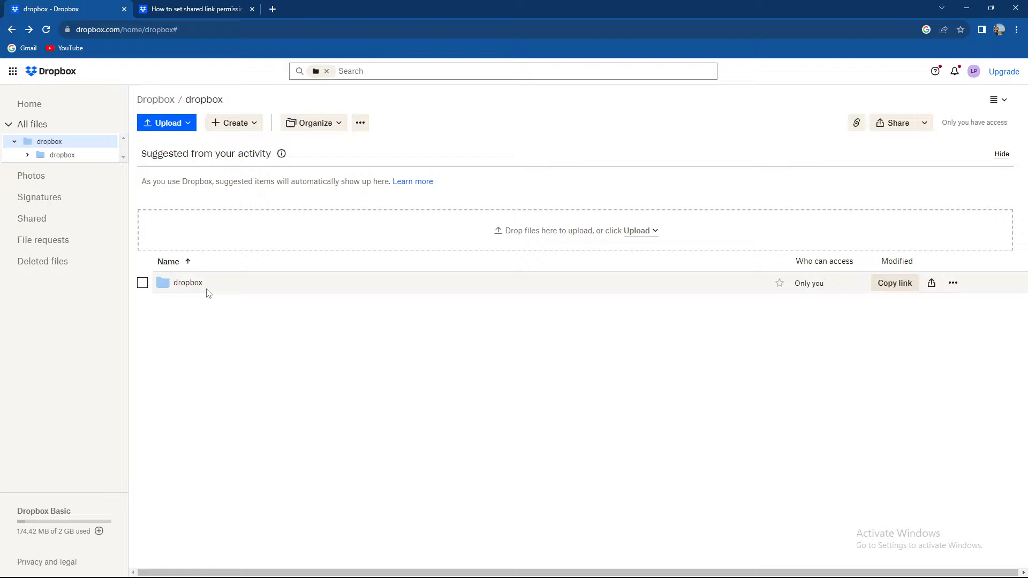
mouse_move(182, 282)
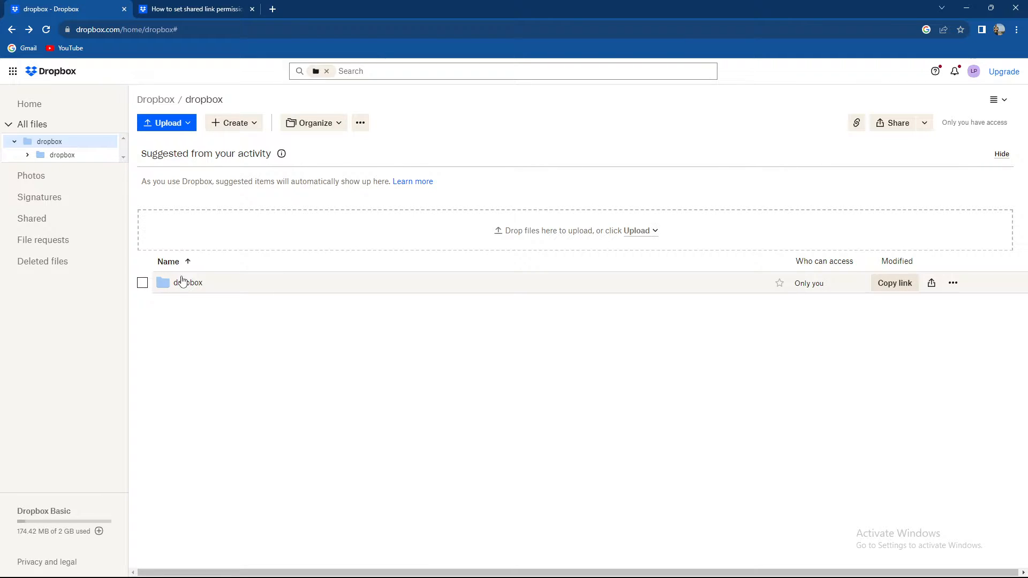
mouse_move(930, 282)
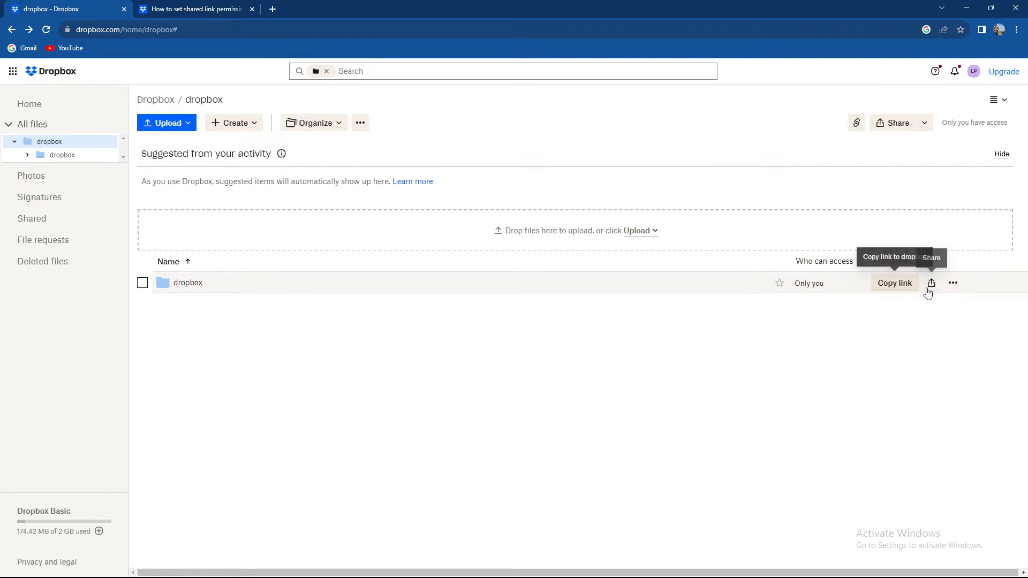
left_click(931, 283)
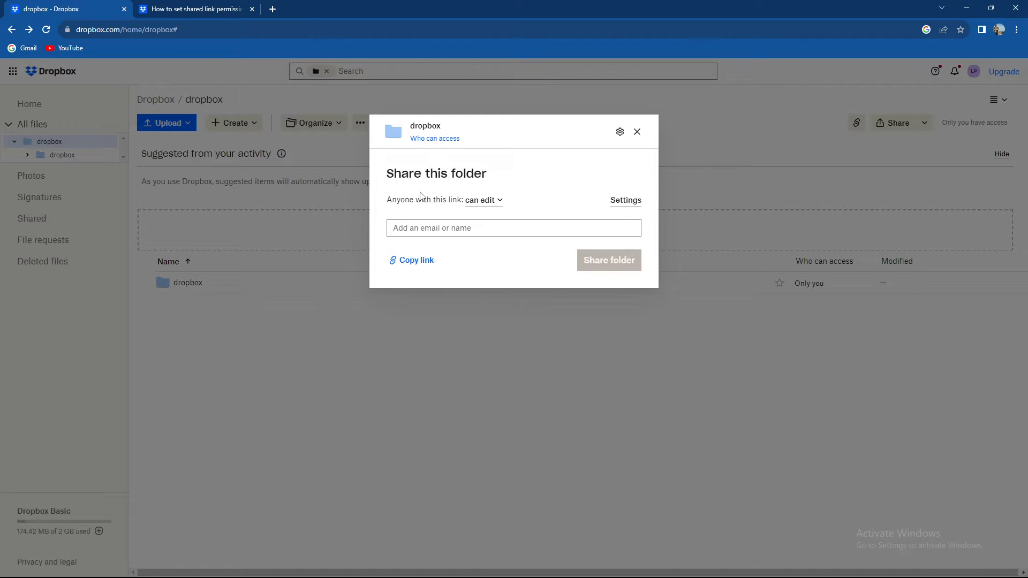
mouse_move(587, 155)
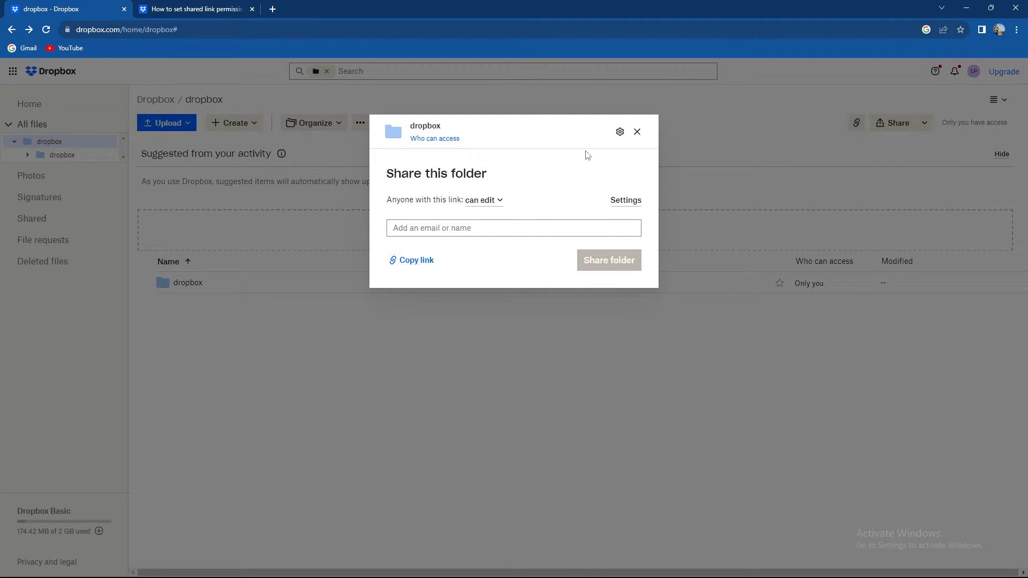
mouse_move(619, 131)
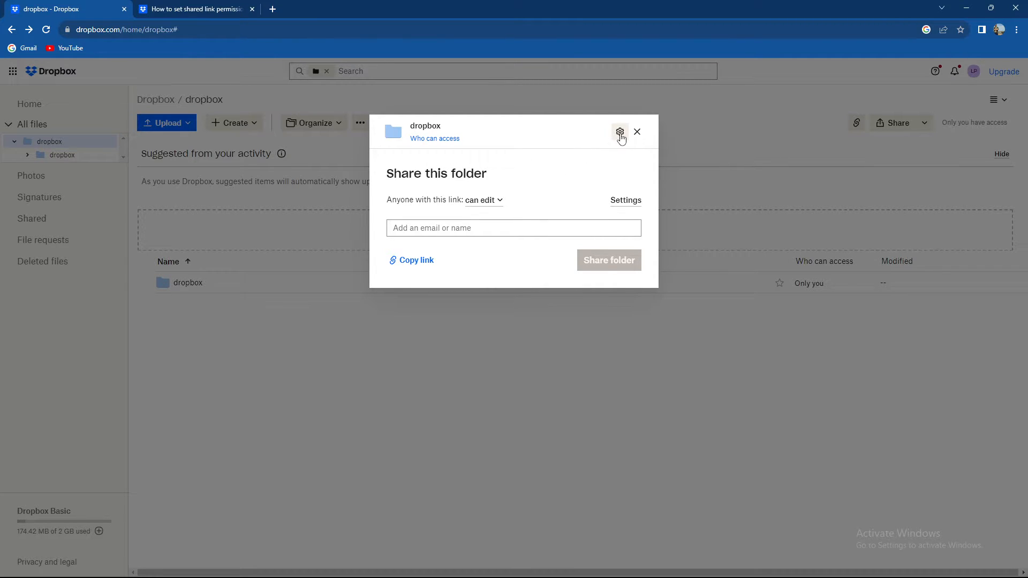
mouse_move(637, 132)
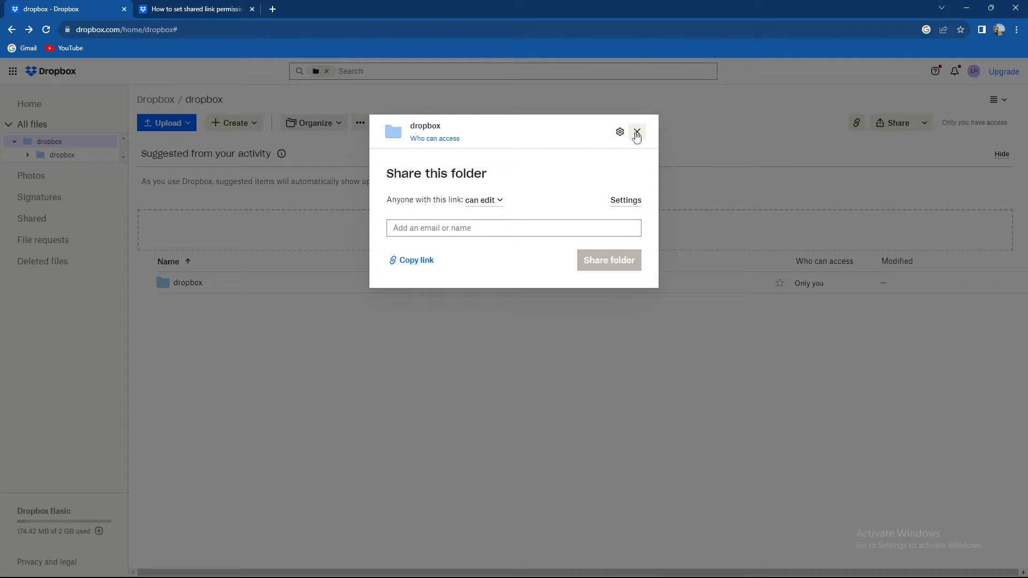
Step: Open the dropbox folder's link settings, compare the editing and viewing link tabs, and end on viewing
left_click(619, 131)
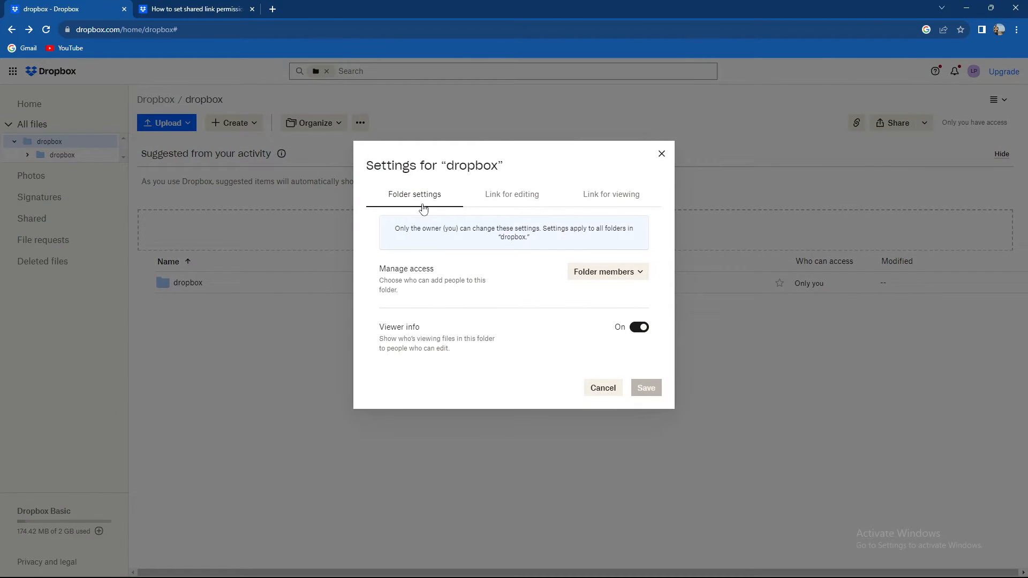
mouse_move(479, 260)
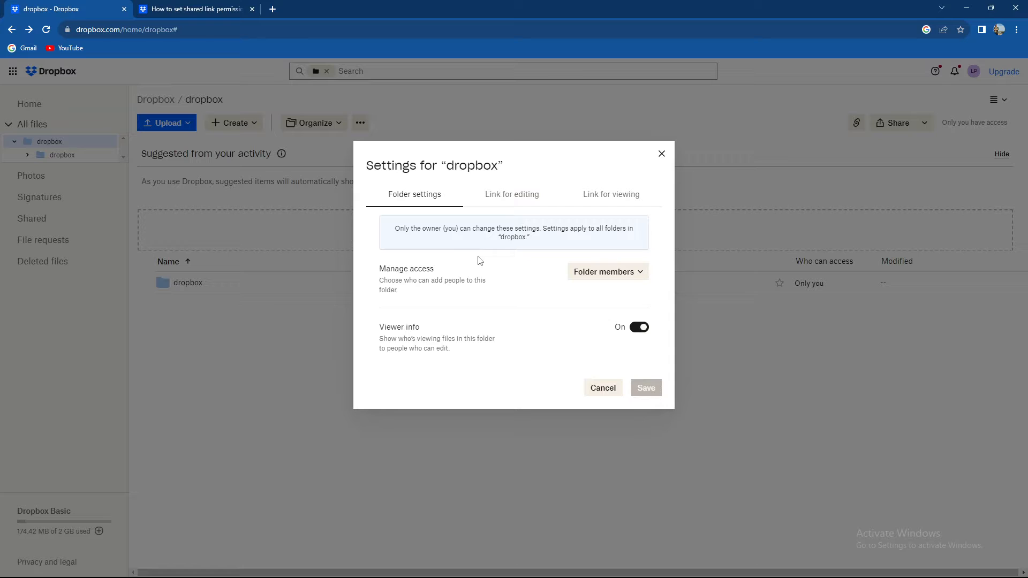
mouse_move(424, 271)
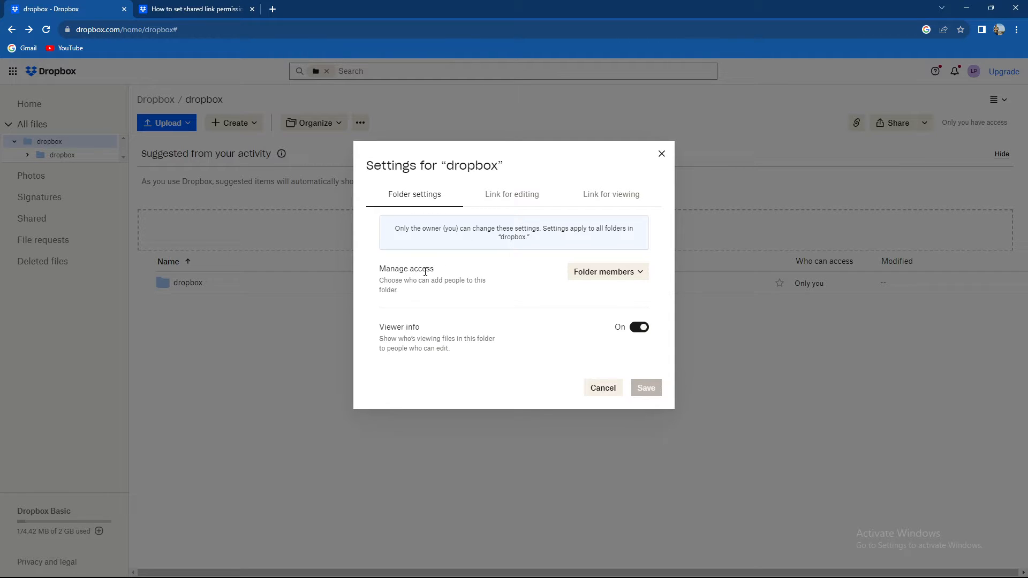
left_click(511, 193)
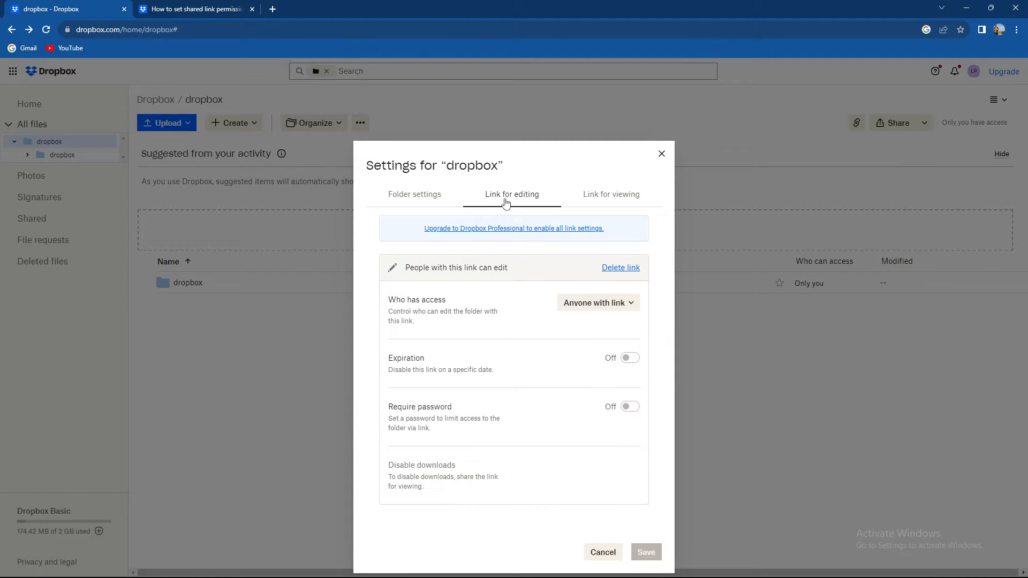
left_click(611, 194)
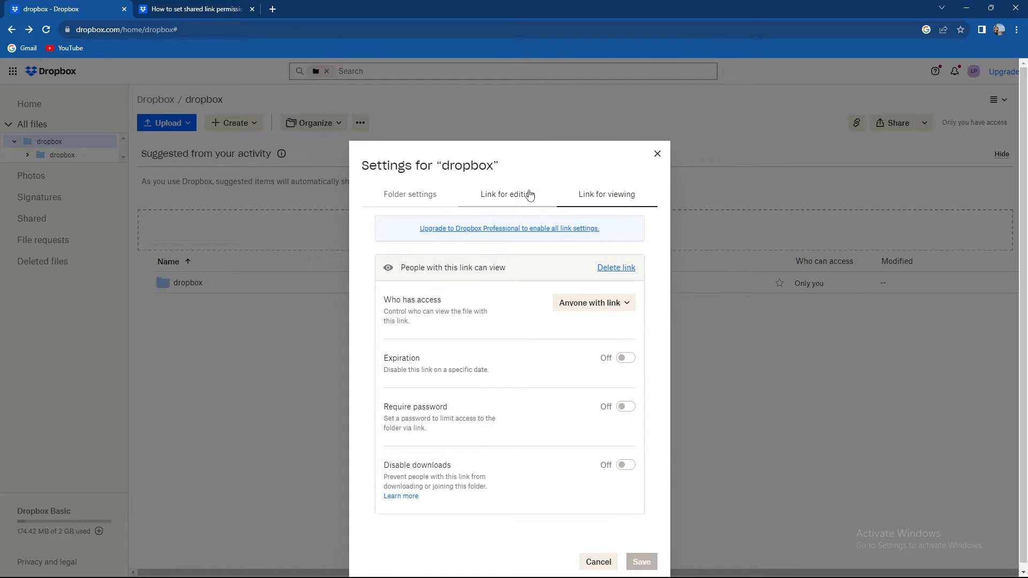
left_click(507, 194)
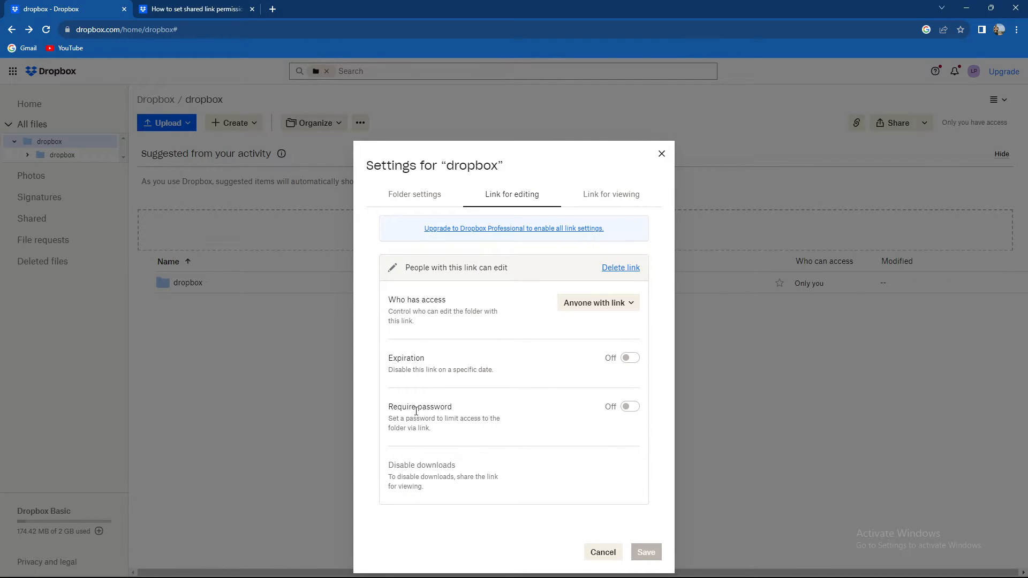
mouse_move(443, 245)
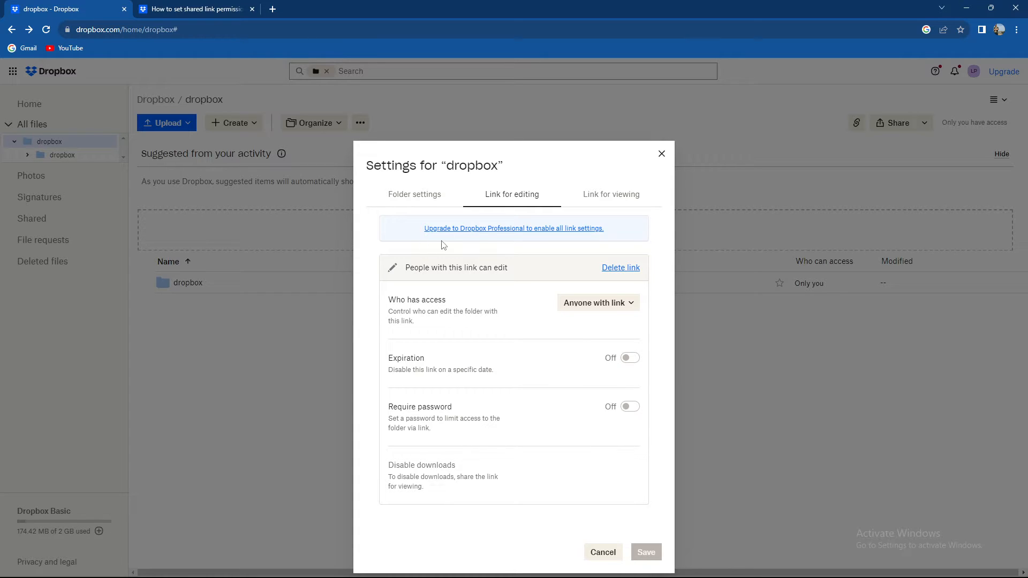
mouse_move(520, 232)
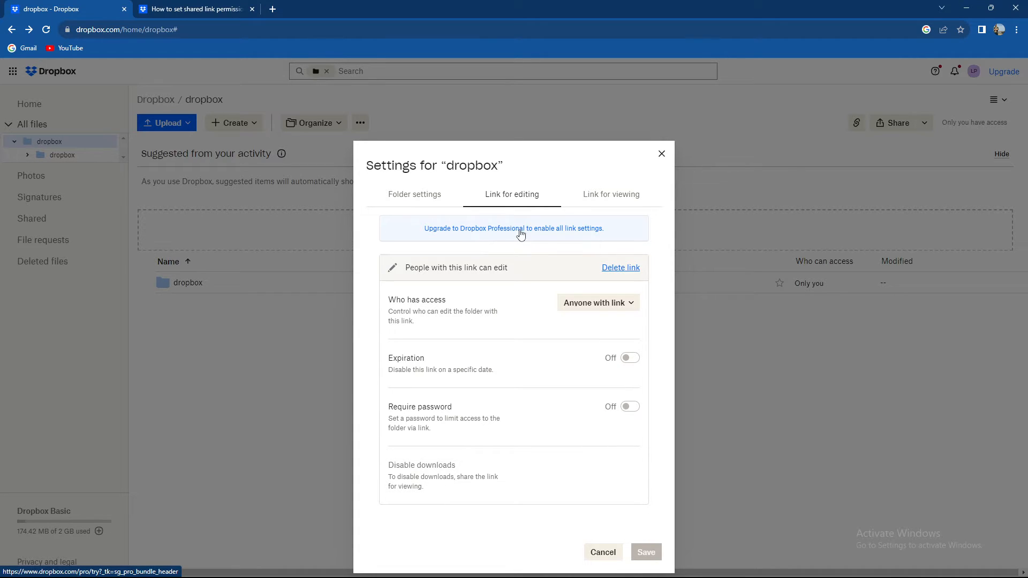
mouse_move(543, 234)
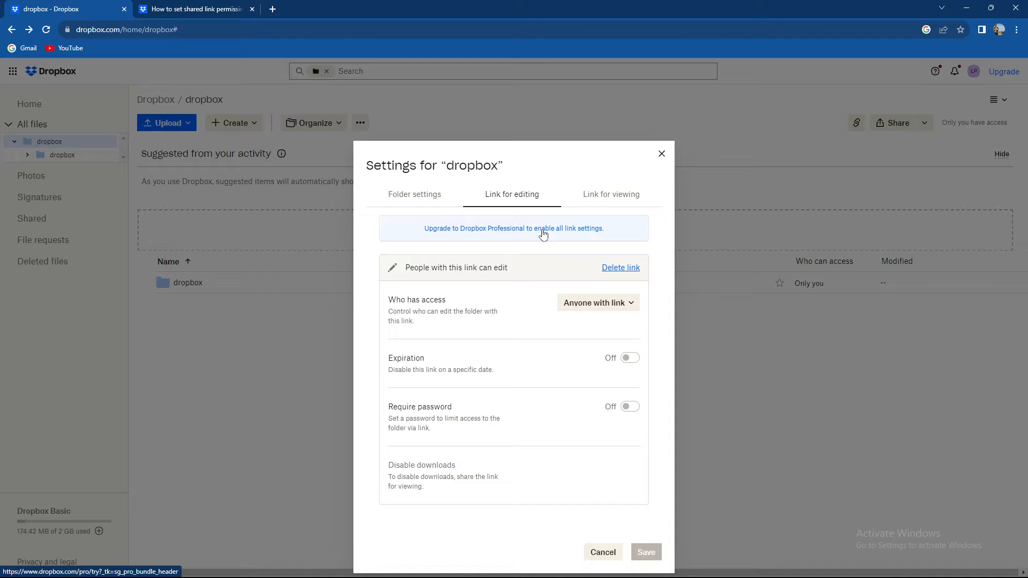
mouse_move(457, 392)
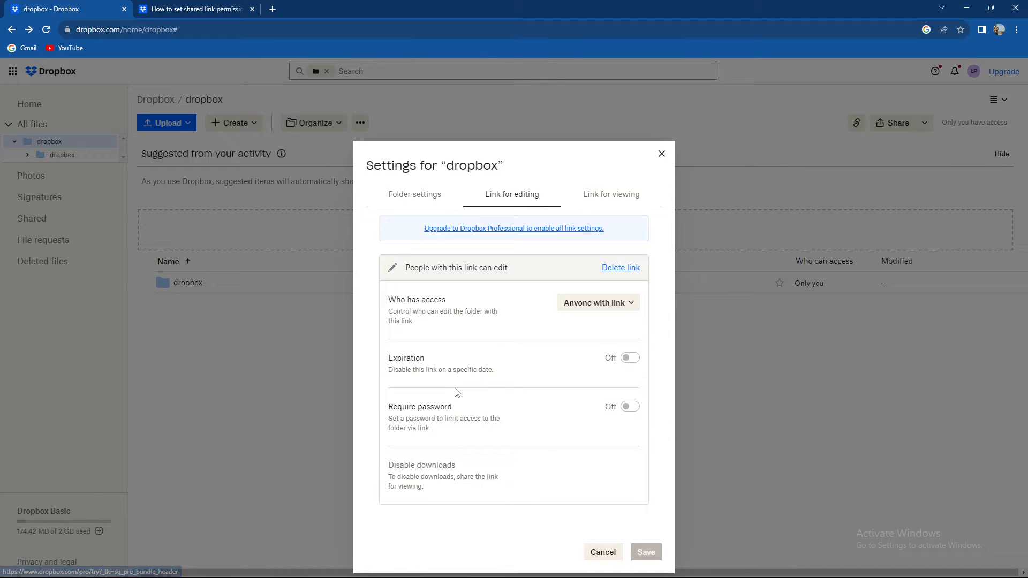
mouse_move(416, 411)
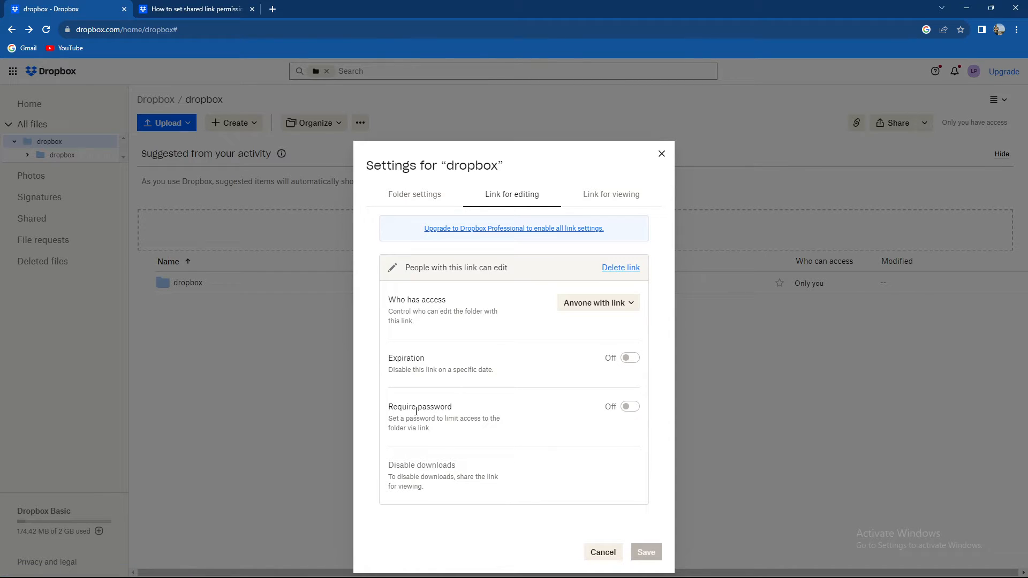
mouse_move(610, 194)
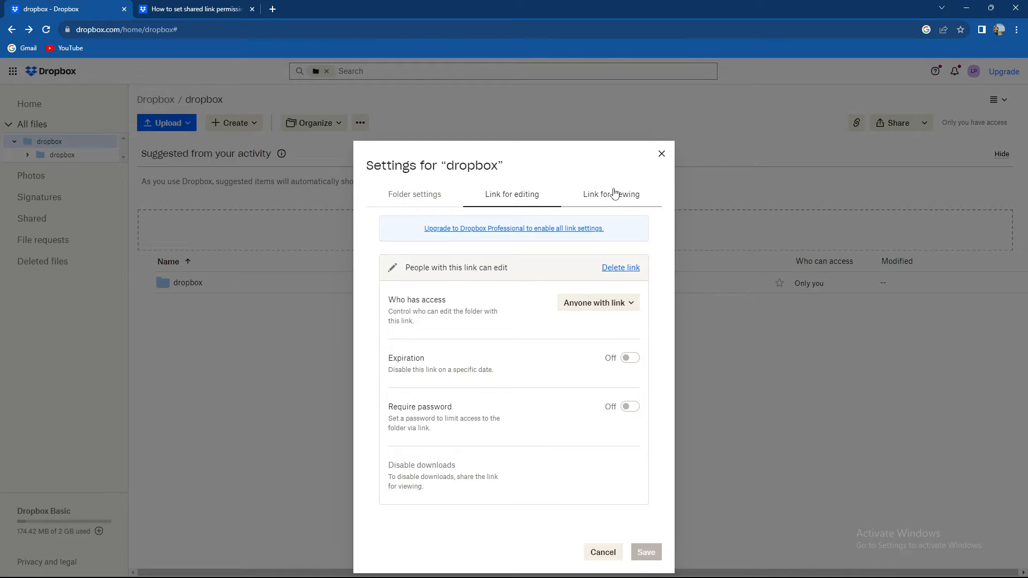
left_click(610, 194)
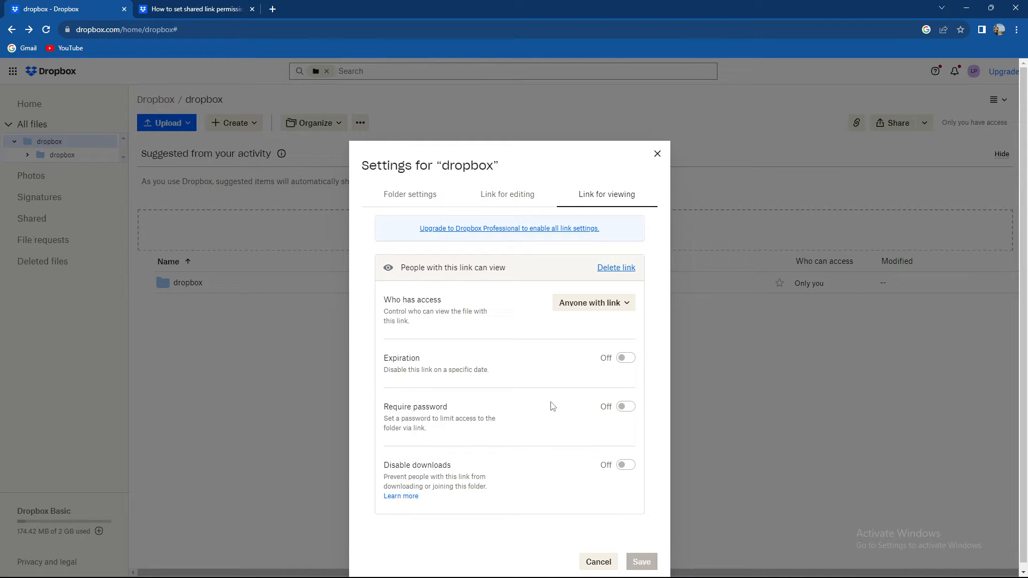
left_click(193, 8)
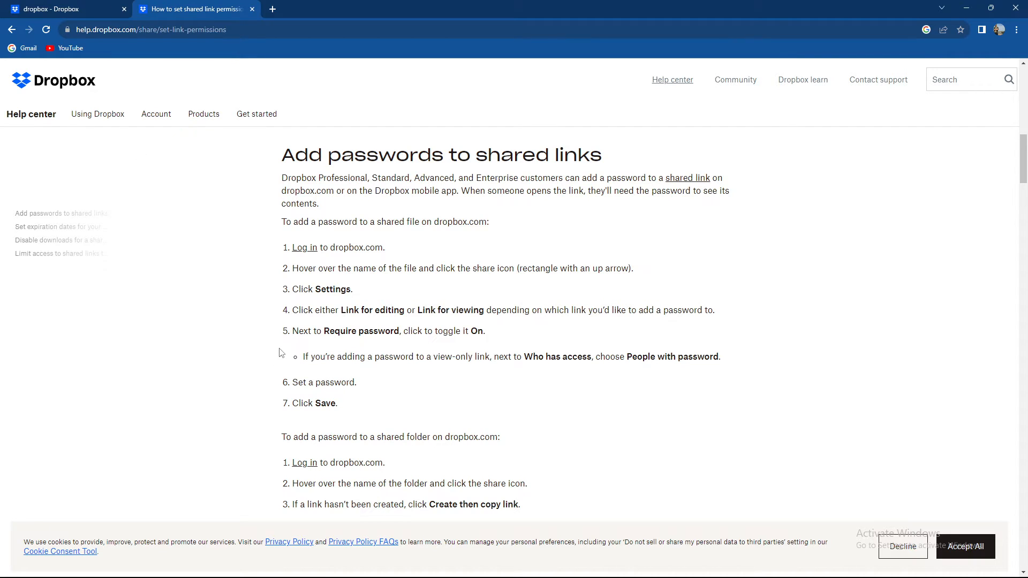
mouse_move(440, 348)
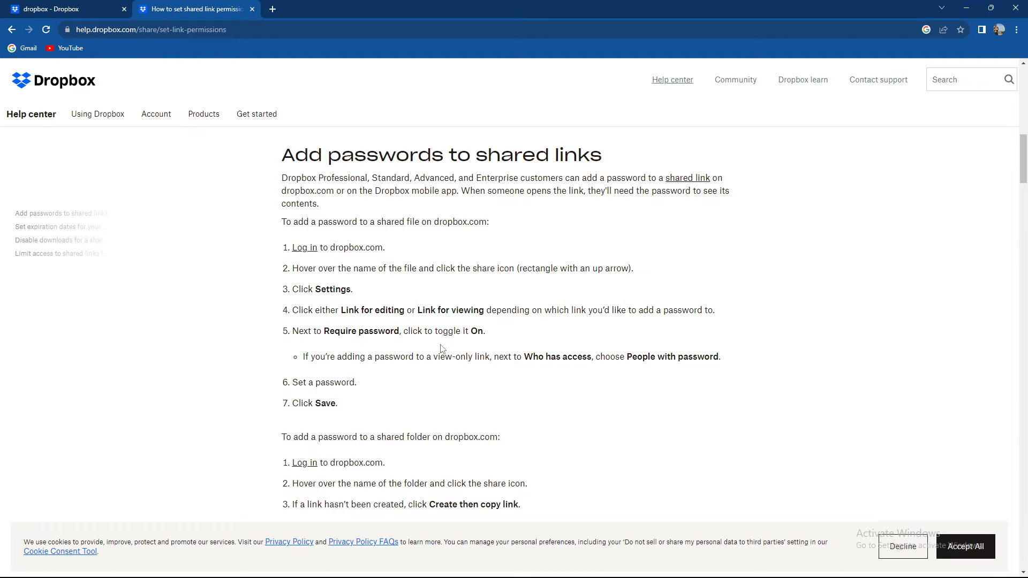
mouse_move(406, 374)
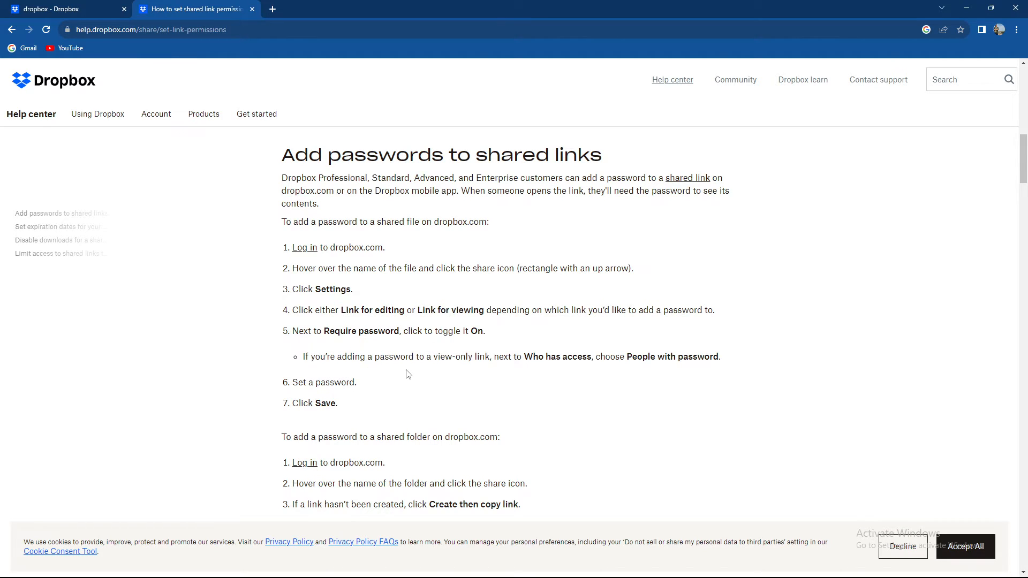
mouse_move(537, 367)
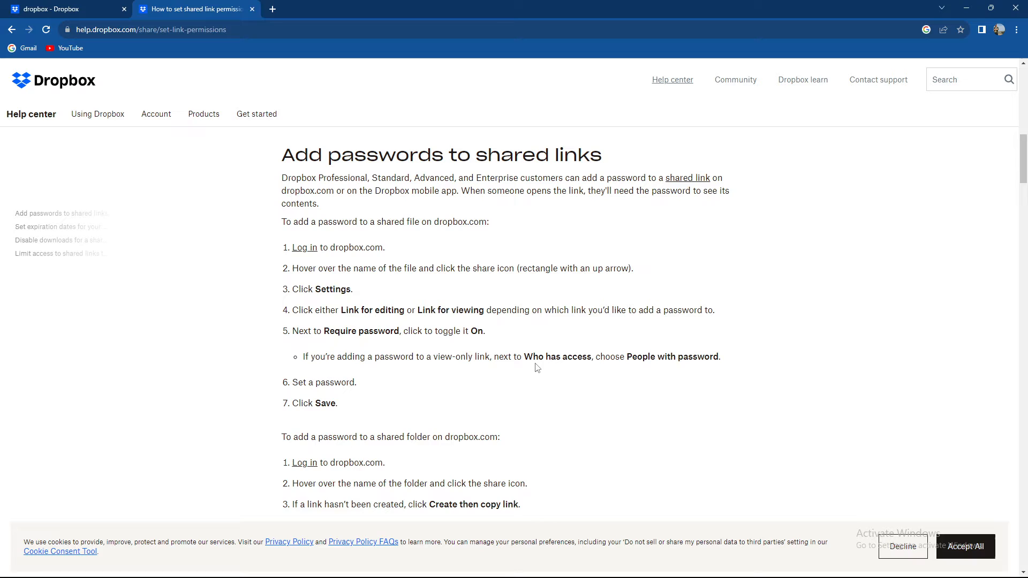
mouse_move(704, 360)
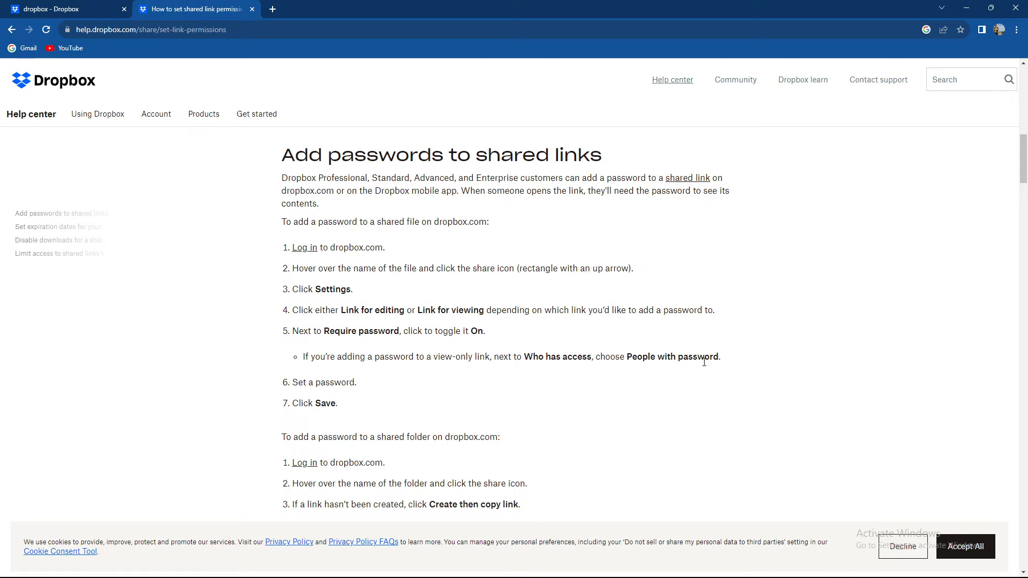
mouse_move(397, 392)
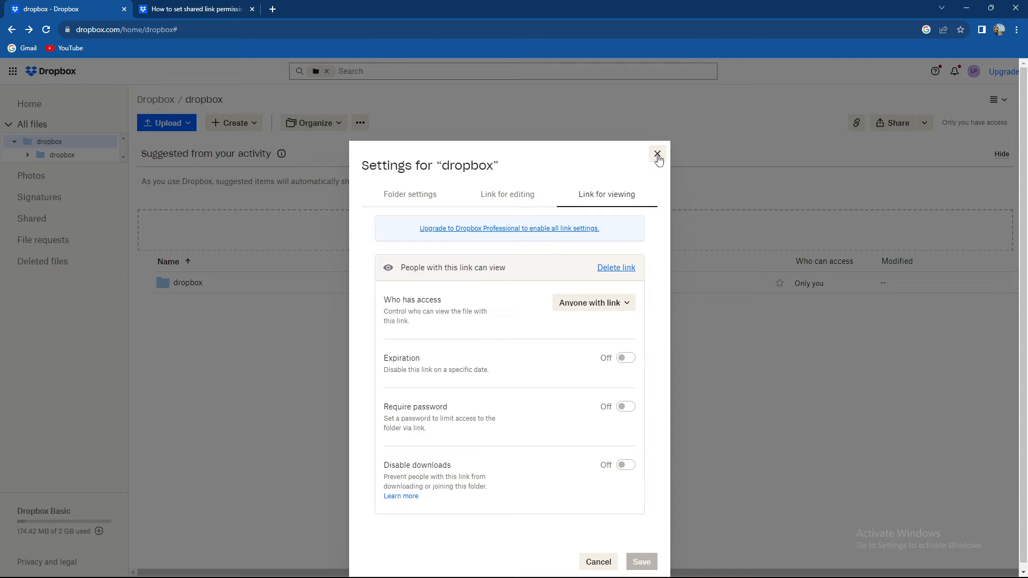
Step: Close and reopen the dropbox folder's link settings on the Link for editing tab
left_click(658, 155)
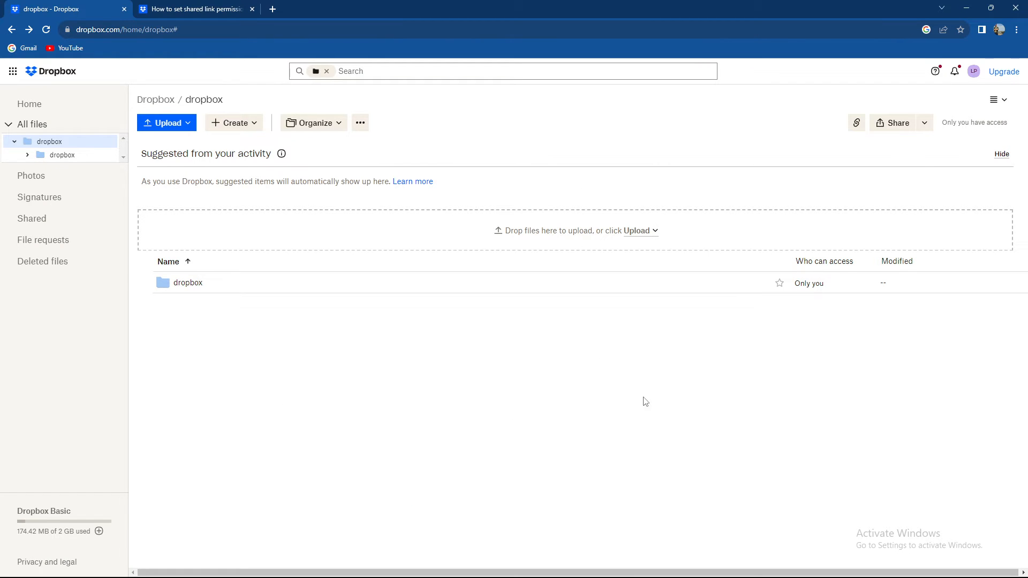
left_click(892, 123)
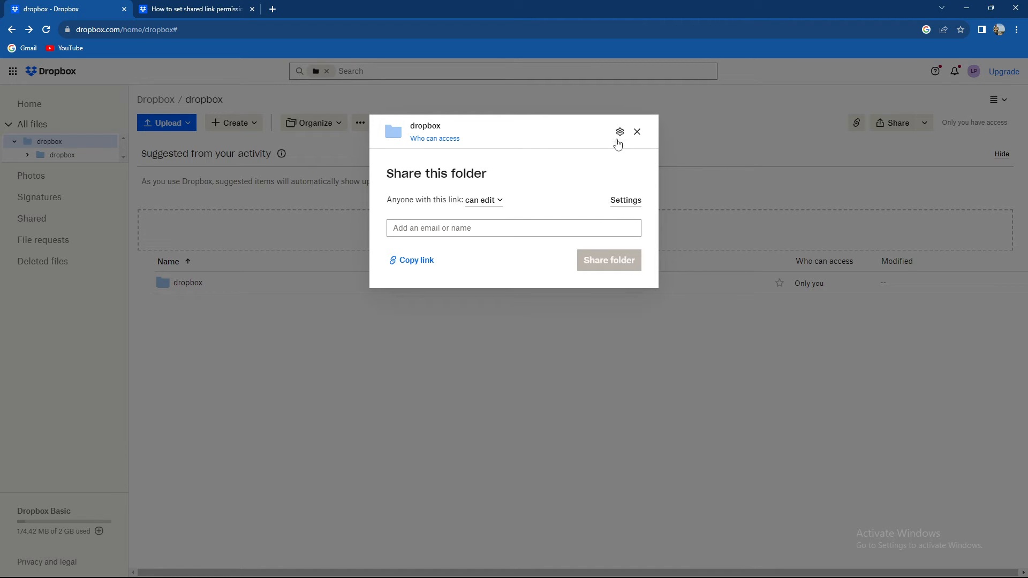
left_click(619, 132)
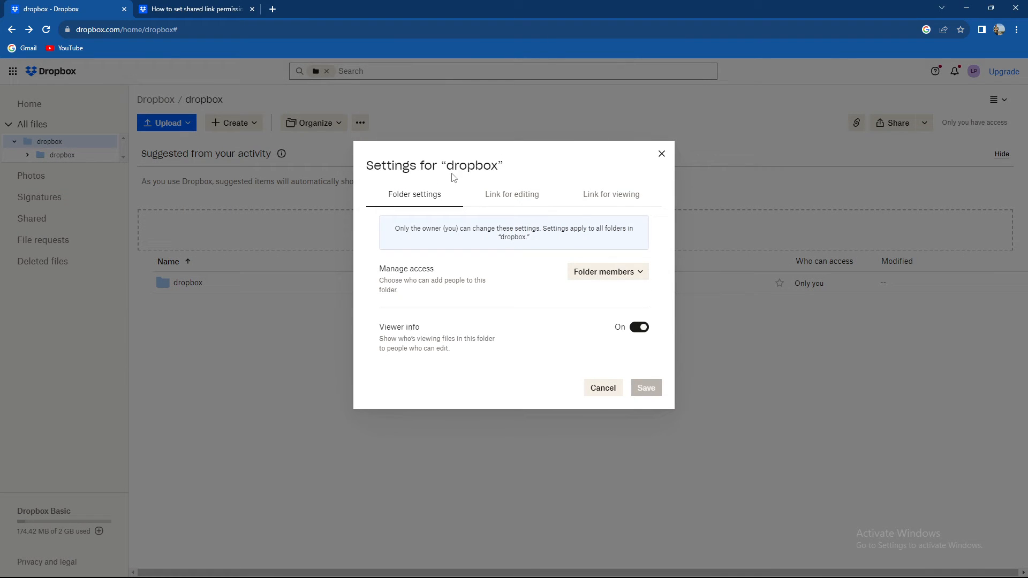
left_click(511, 194)
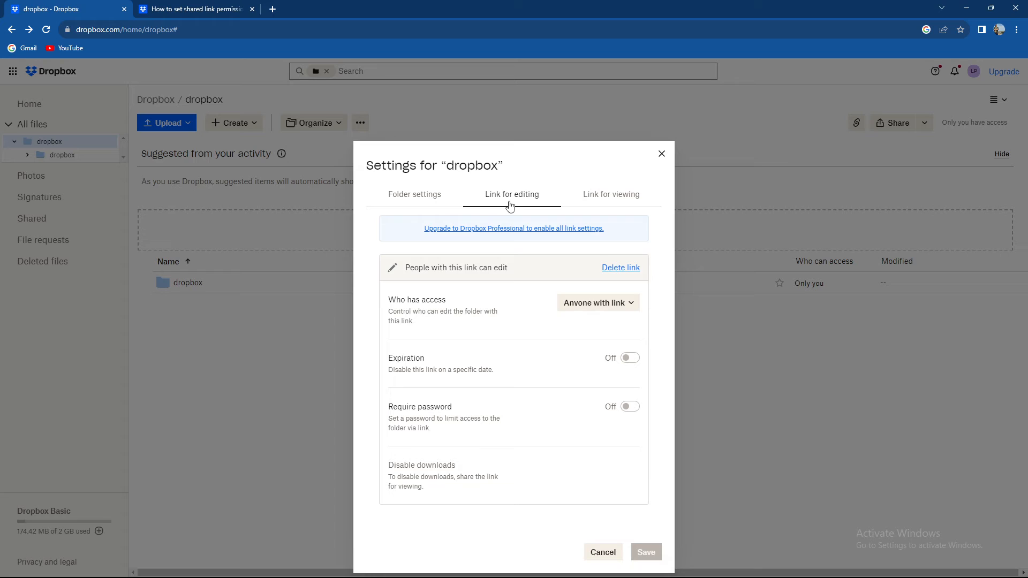
mouse_move(626, 414)
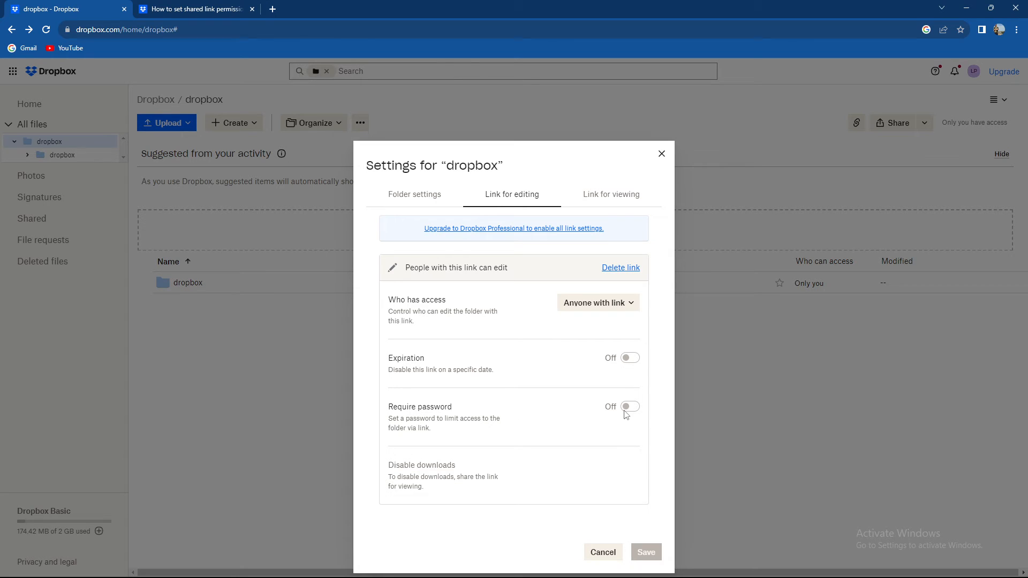
Step: Review the Link for viewing tab, close the settings, and return to the Dropbox home page
left_click(611, 194)
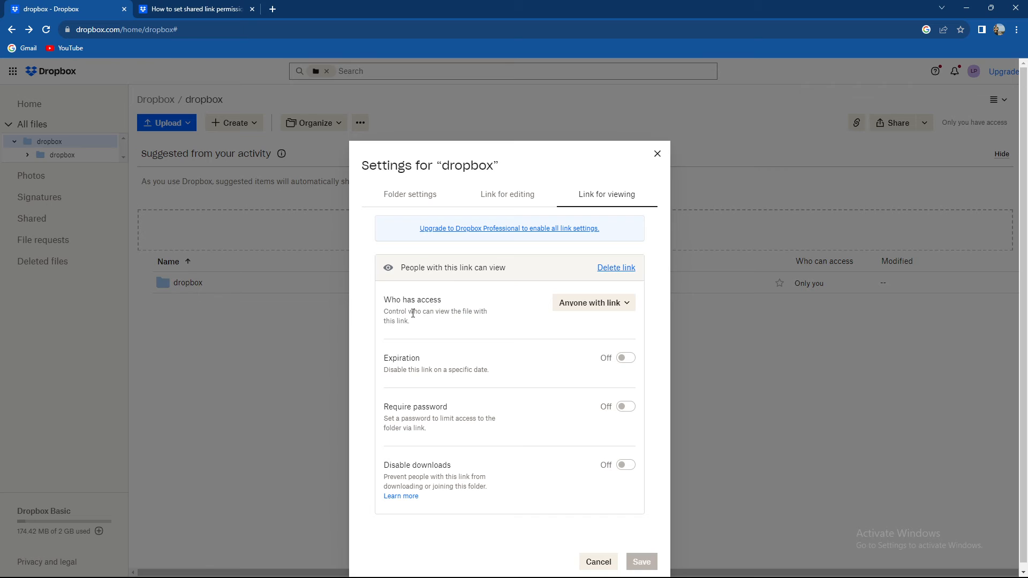
left_click(593, 302)
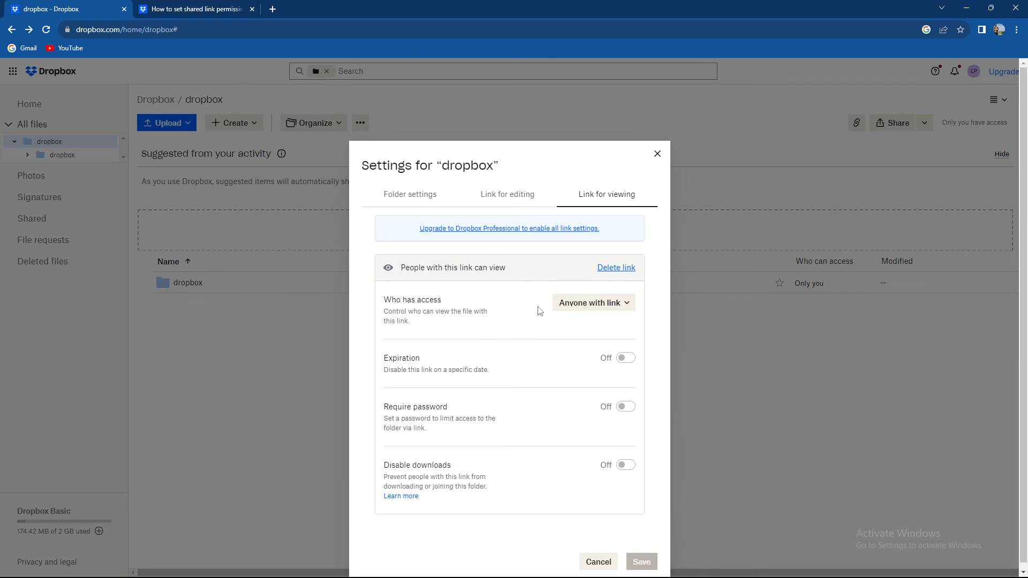
mouse_move(607, 185)
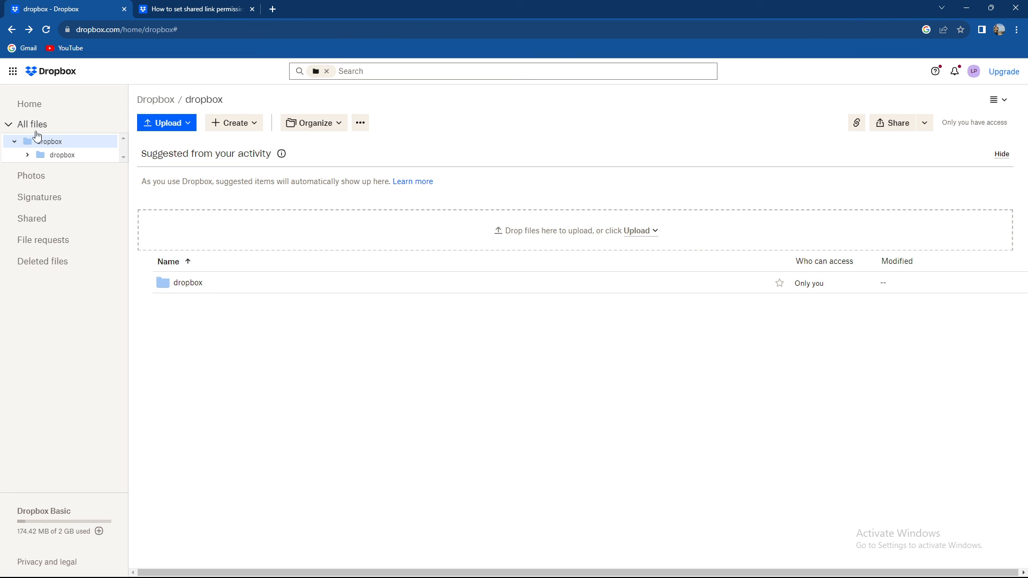
left_click(51, 71)
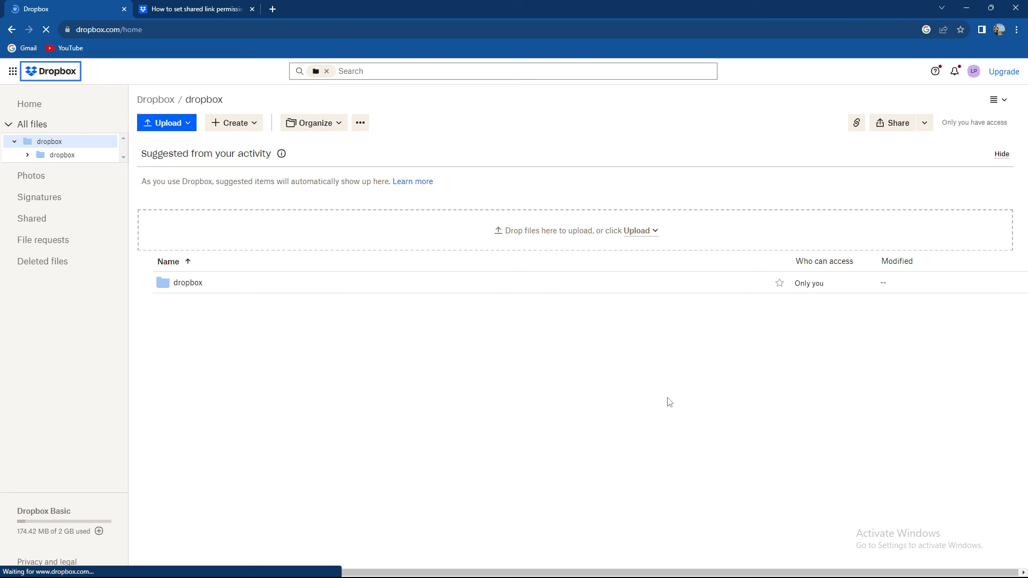